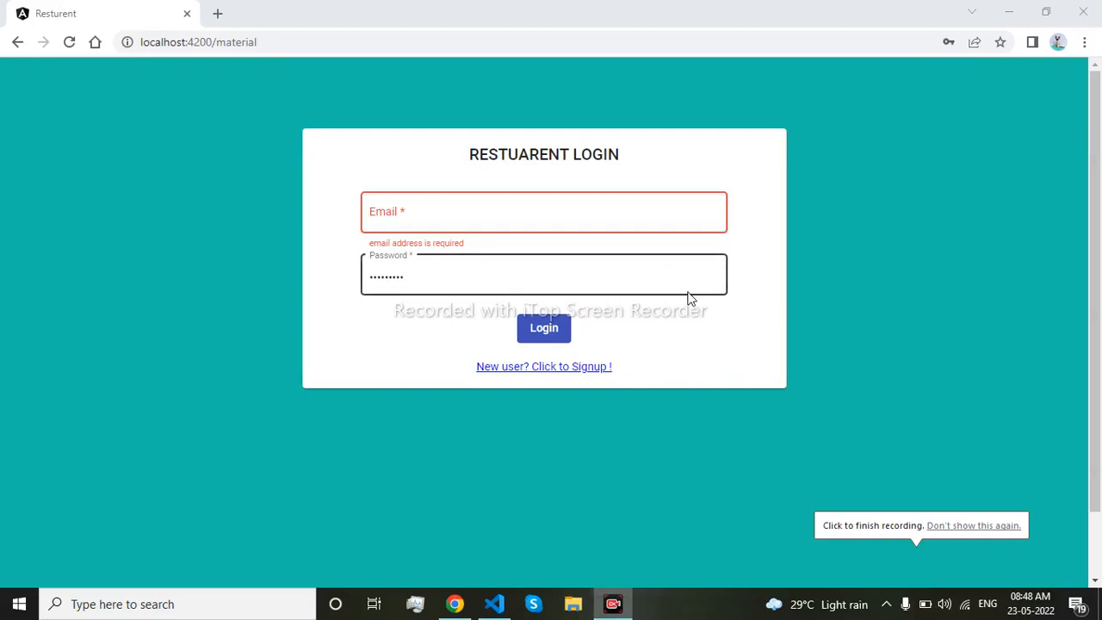
- Add <mat-icon matSuffix> after the password input in material.component.html
{"action": "left_click", "coordinate": [544, 274]}
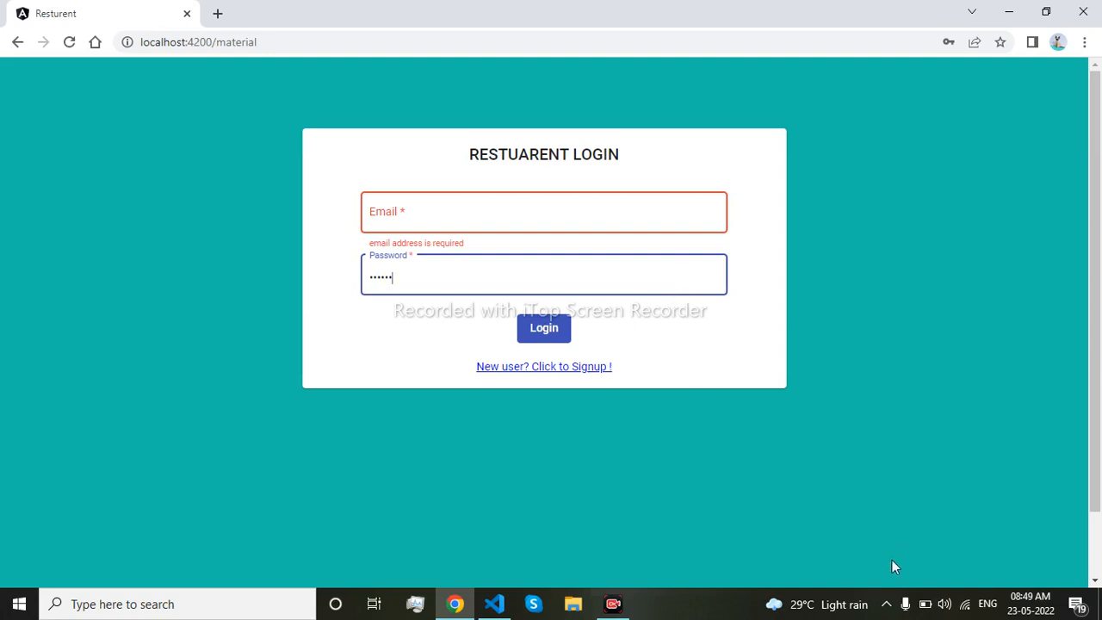
{"action": "left_click", "coordinate": [494, 604]}
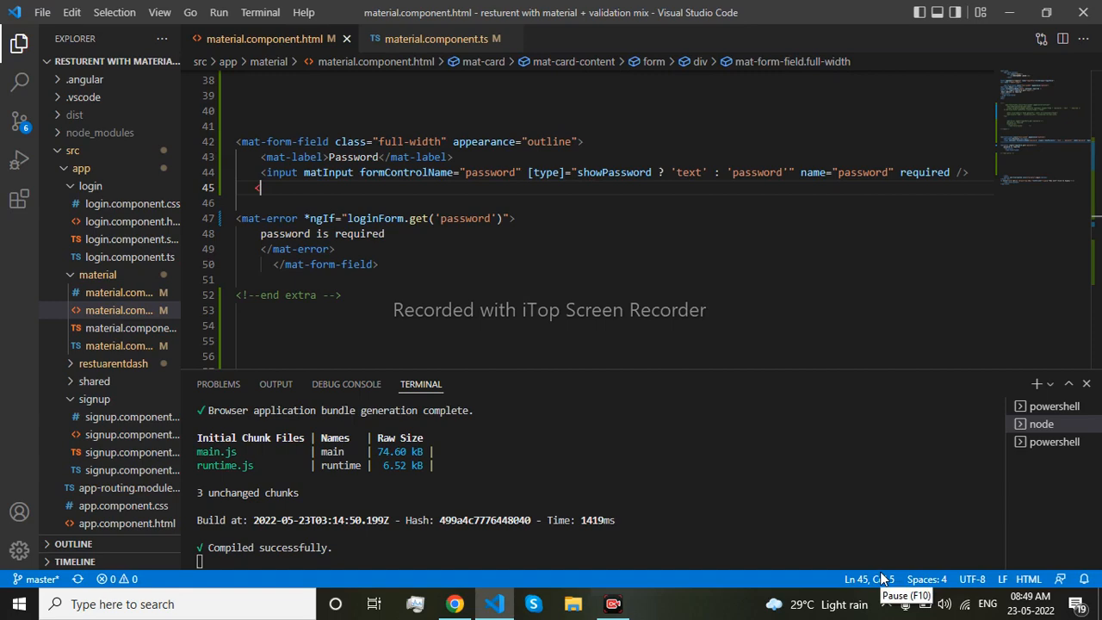
{"action": "type", "text": "mat-"}
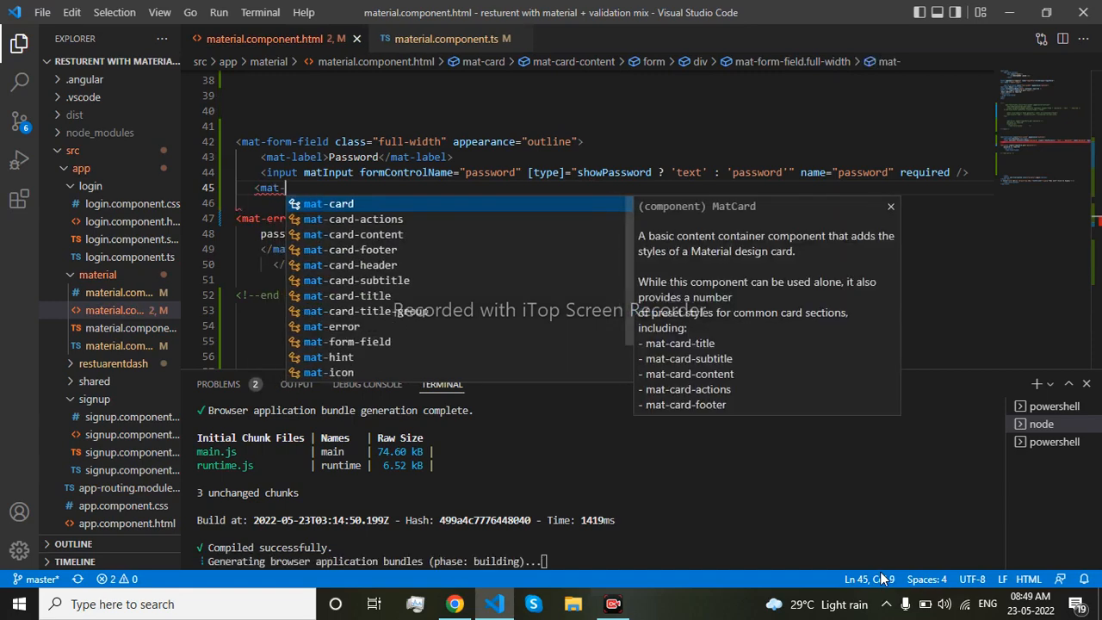
{"action": "type", "text": "icon"}
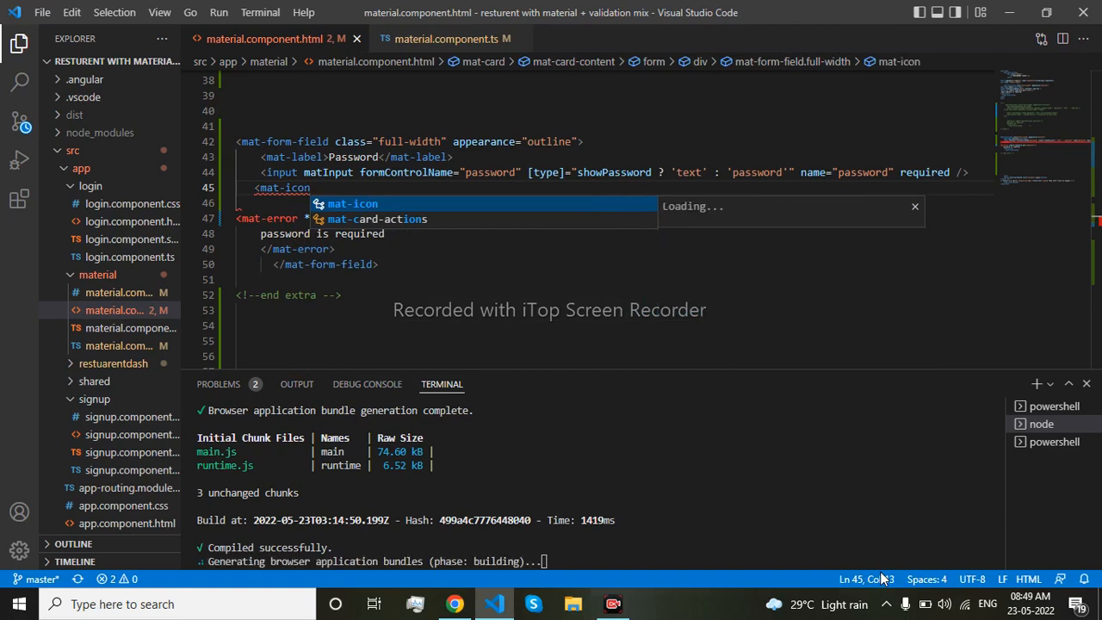
{"action": "type", "text": "mat"}
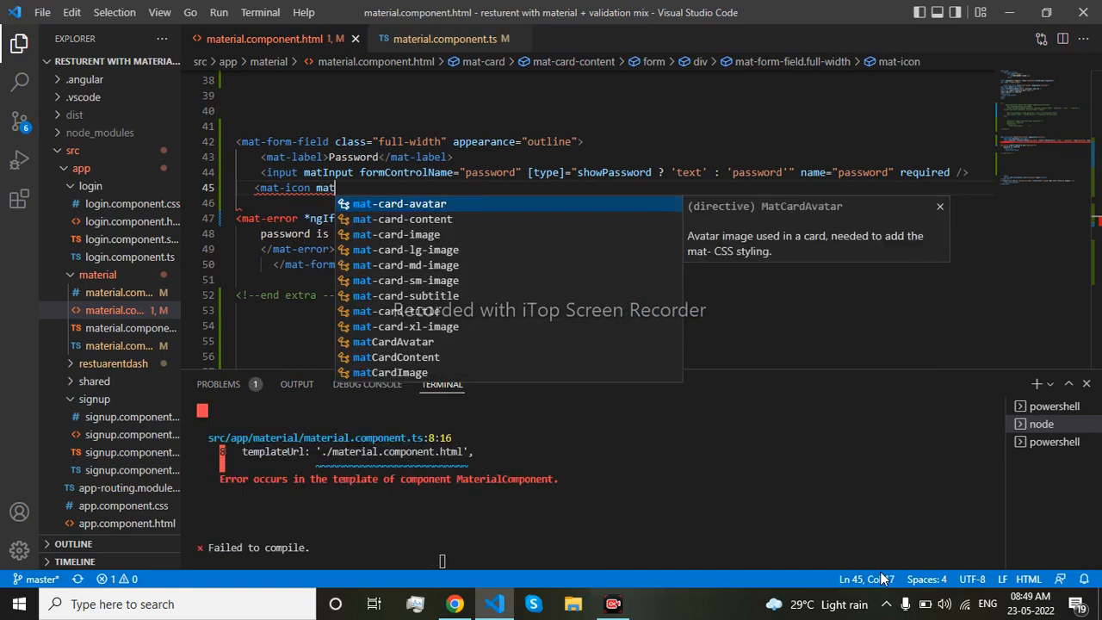
{"action": "type", "text": "Ind"}
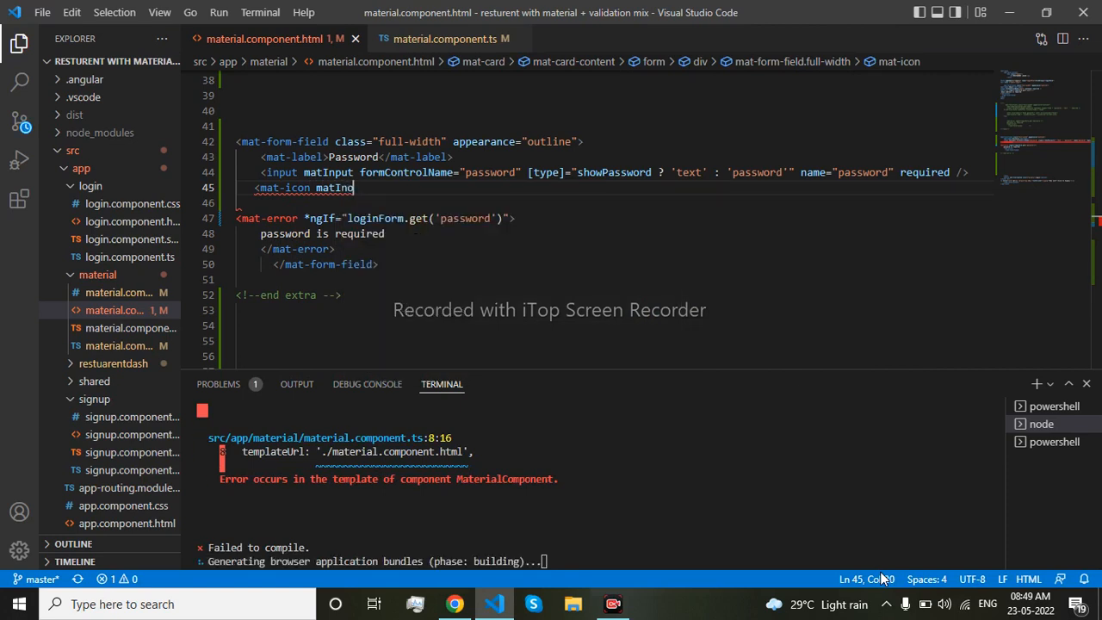
{"action": "type", "text": "put>"}
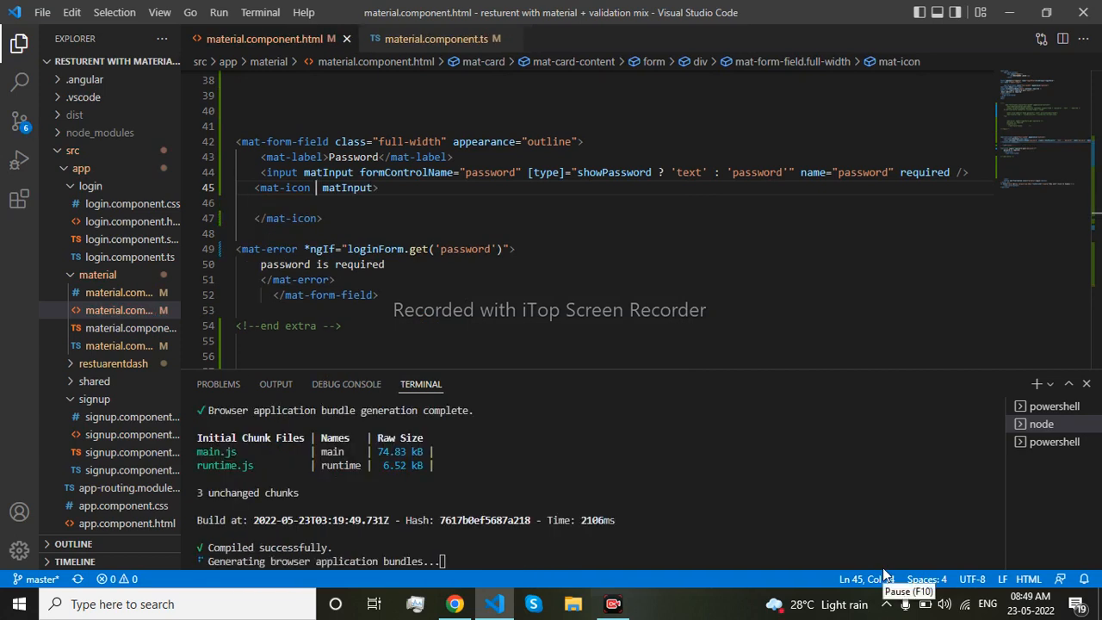
{"action": "type", "text": "su"}
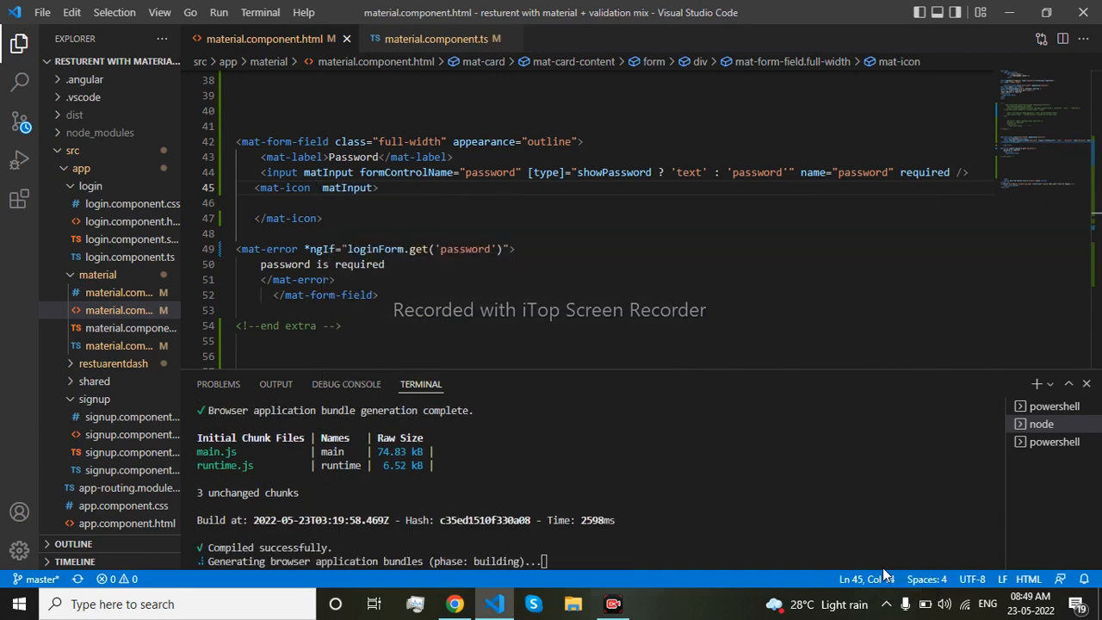
{"action": "type", "text": "mat"}
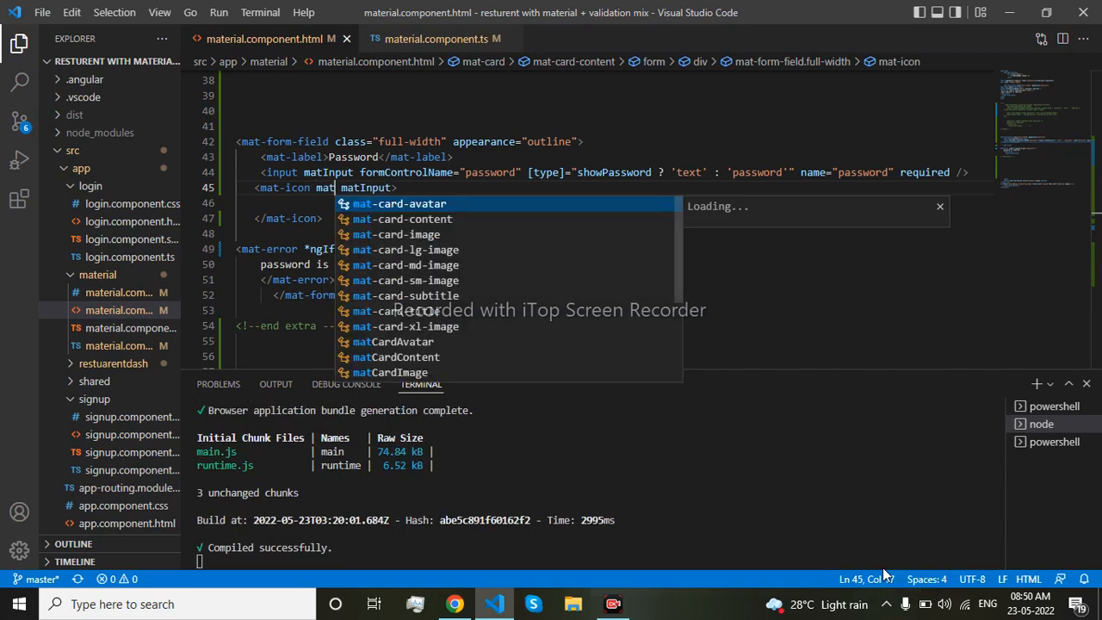
{"action": "type", "text": "s"}
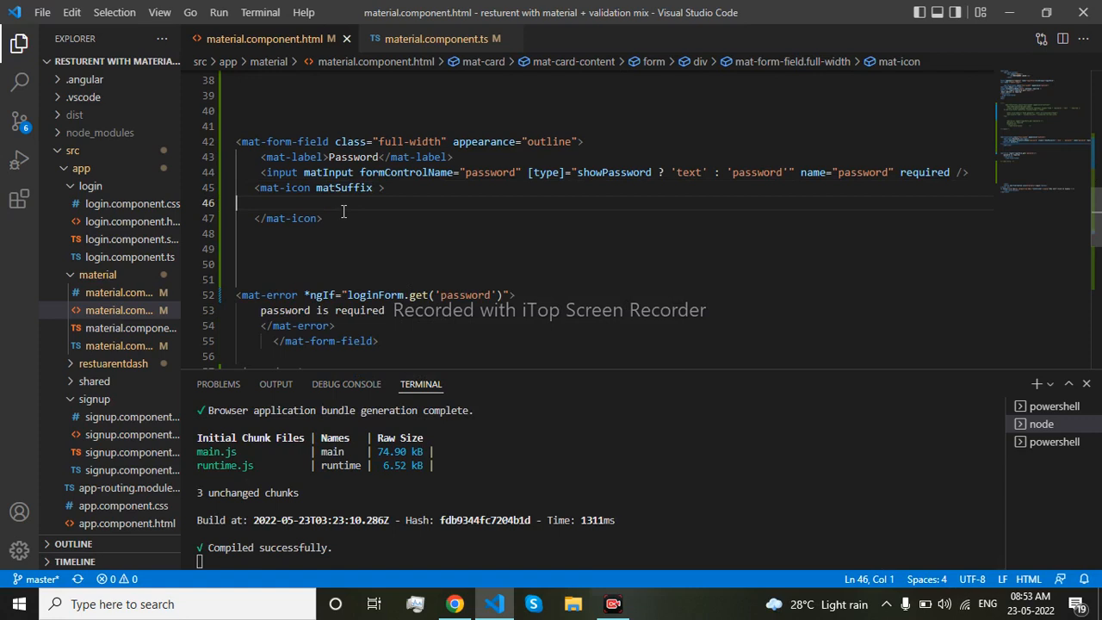
- Fill the mat-icon with {{showPassword ? 'visiblity_off' : 'visiblity'}}
{"action": "type", "text": "{{}}"}
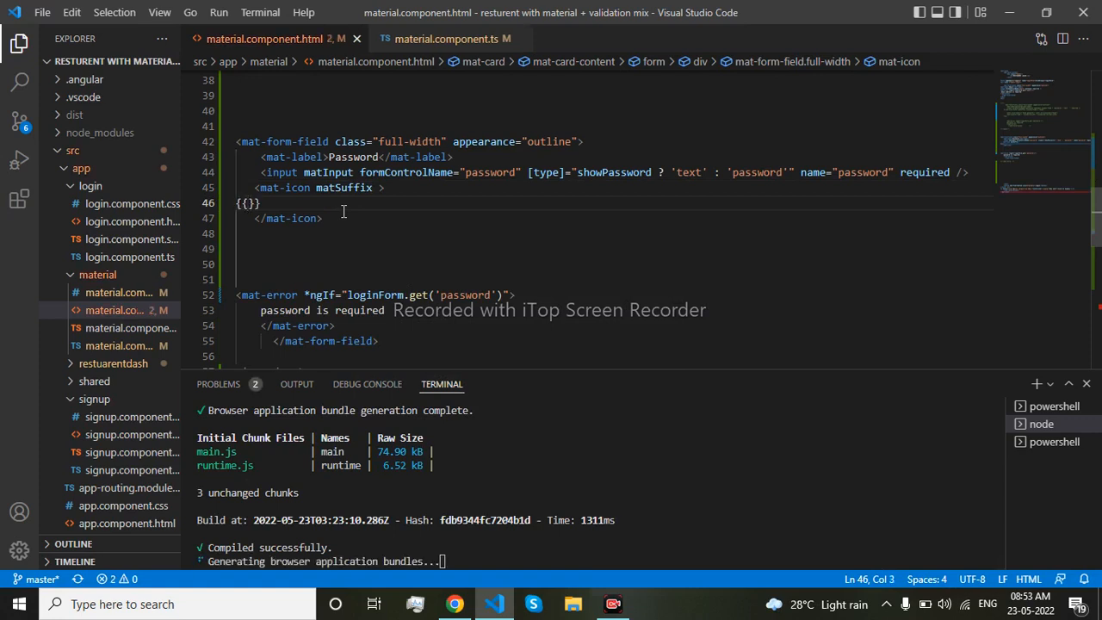
{"action": "type", "text": "showp"}
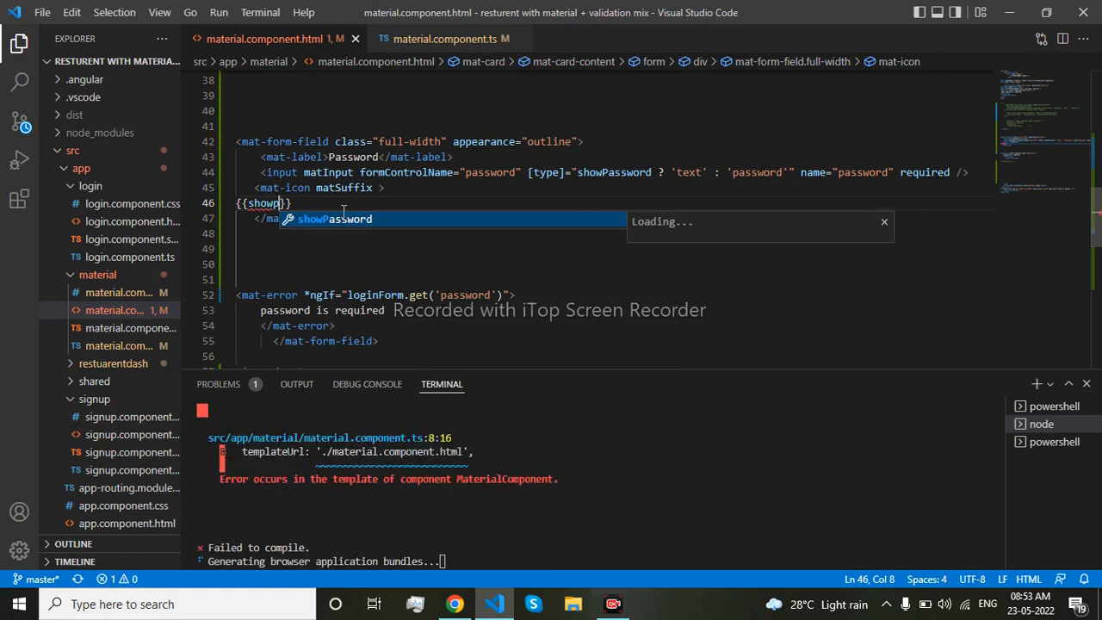
{"action": "key", "text": "Tab"}
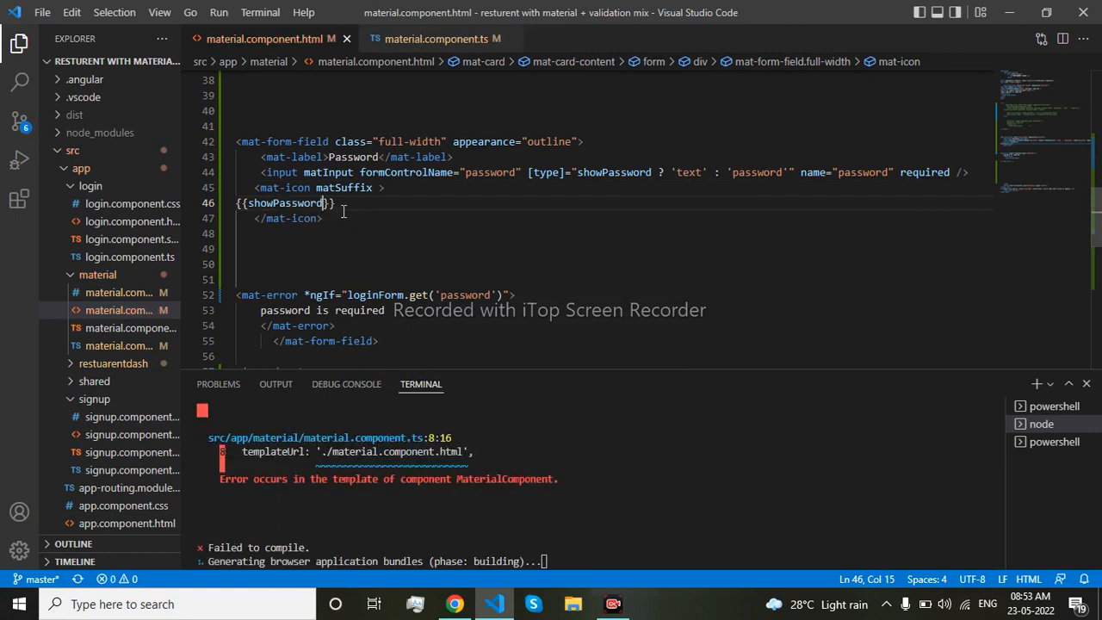
{"action": "type", "text": "?'visiblity_off"}
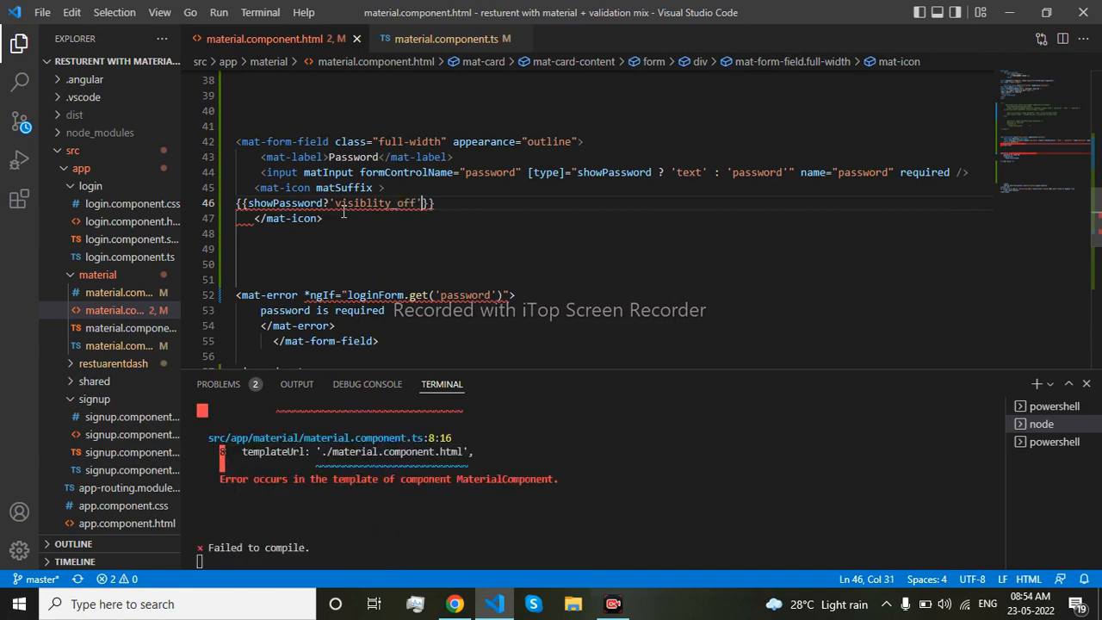
{"action": "type", "text": ":"}
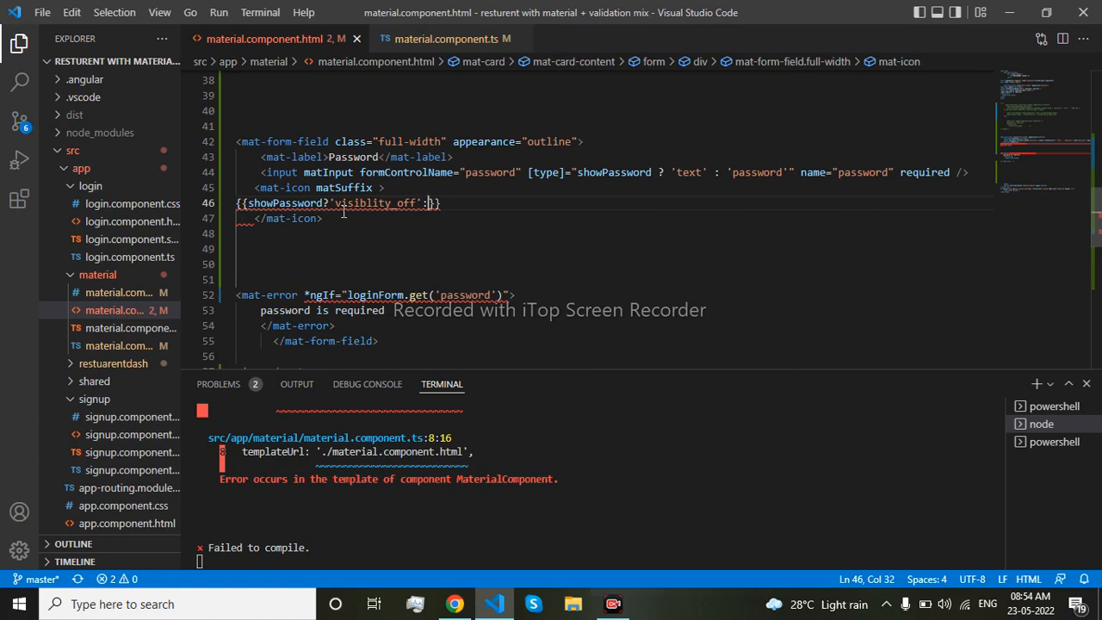
{"action": "type", "text": "\"\""}
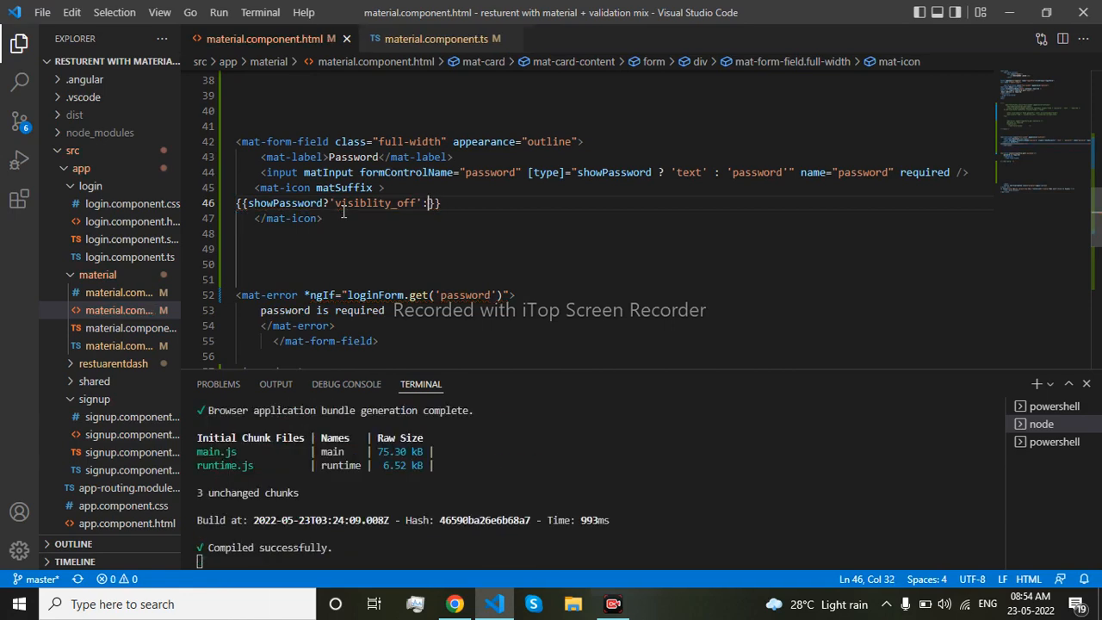
{"action": "type", "text": "visiblity'"}
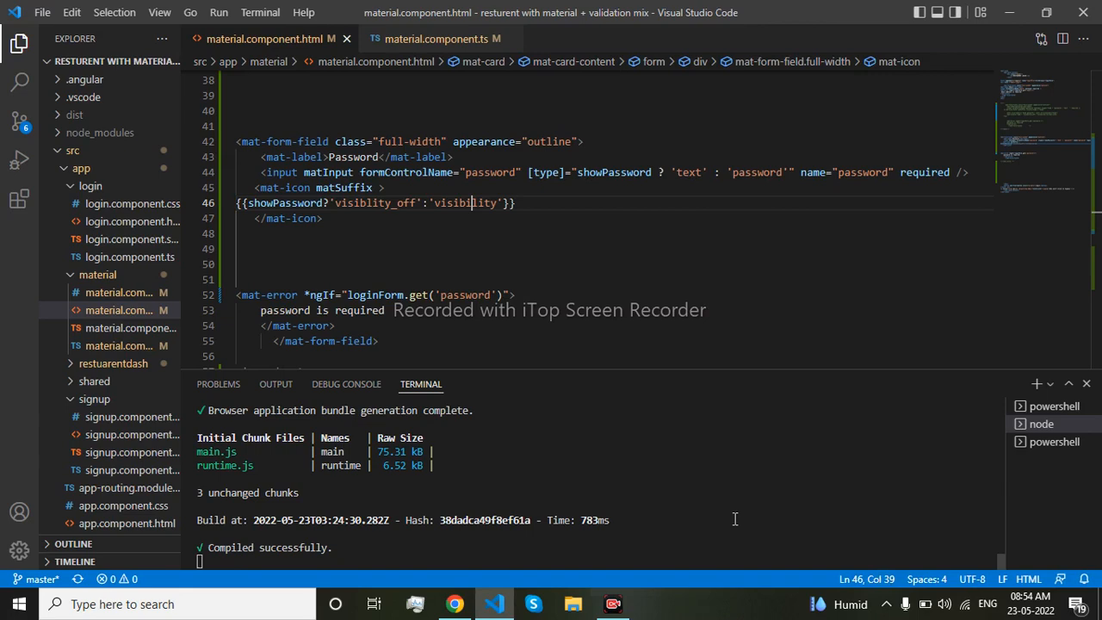
{"action": "left_click", "coordinate": [456, 603]}
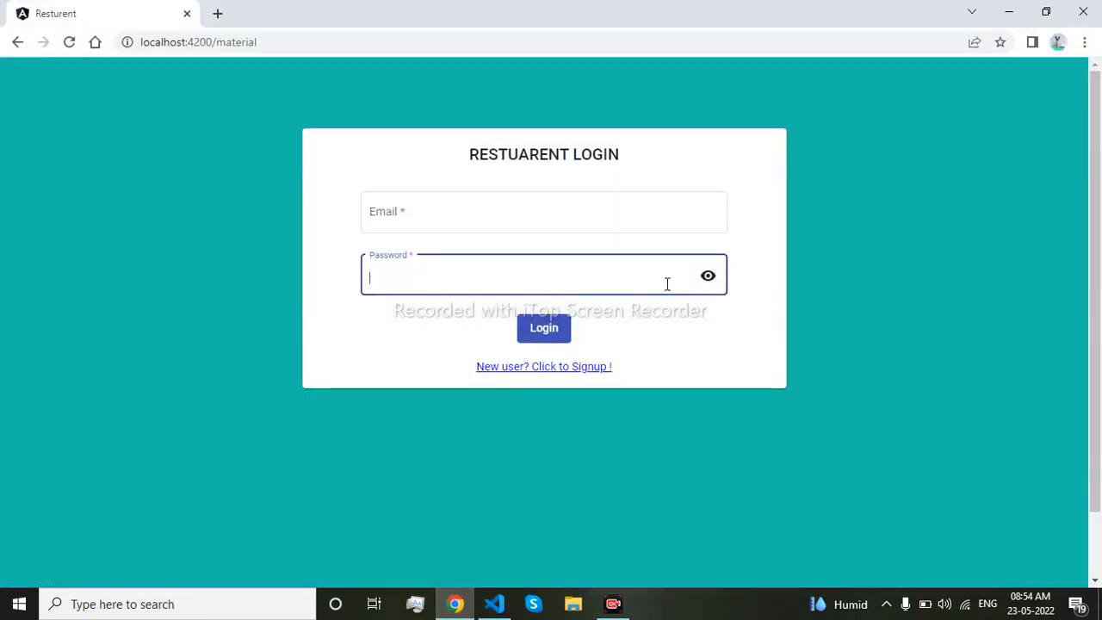
- Enter a five-character masked password in the Chrome login form beside the eye icon
{"action": "type", "text": "•••••"}
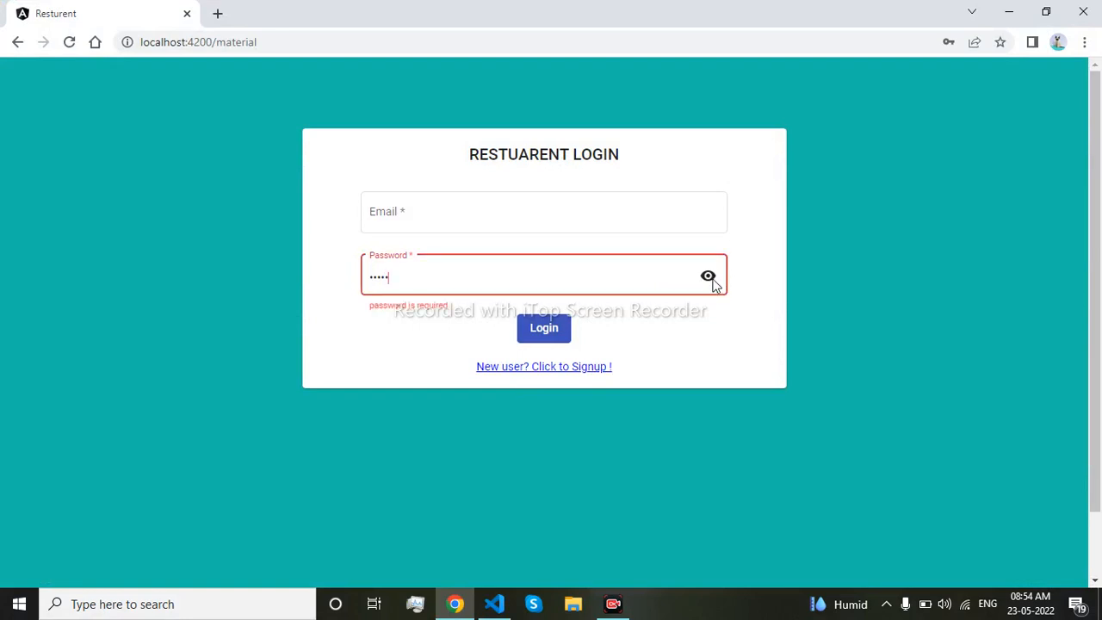
{"action": "mouse_move", "coordinate": [729, 282]}
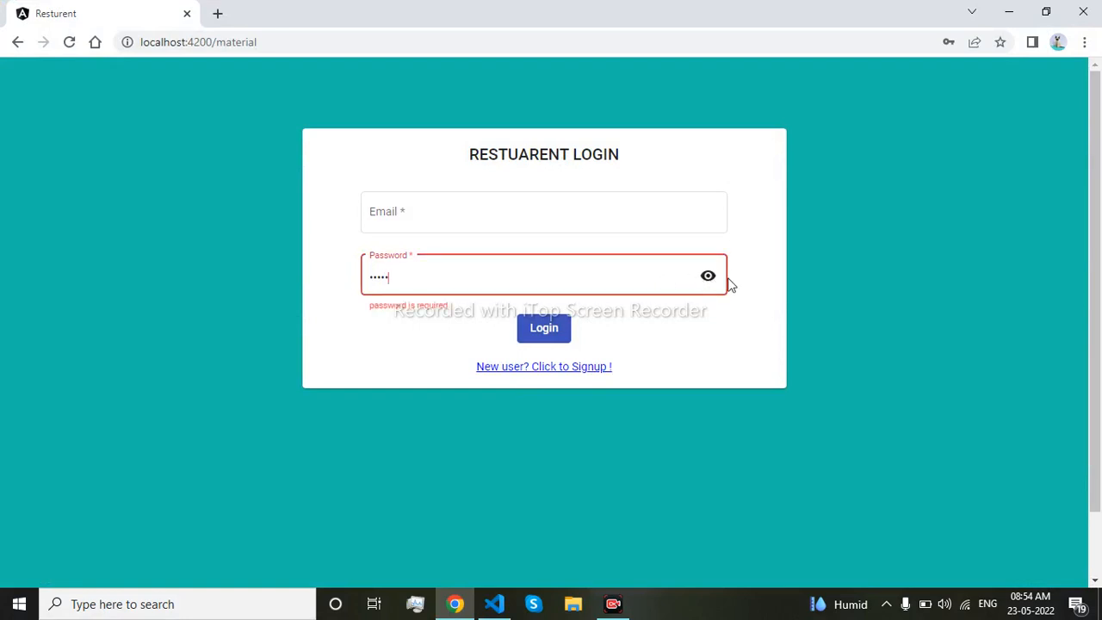
{"action": "mouse_move", "coordinate": [723, 287]}
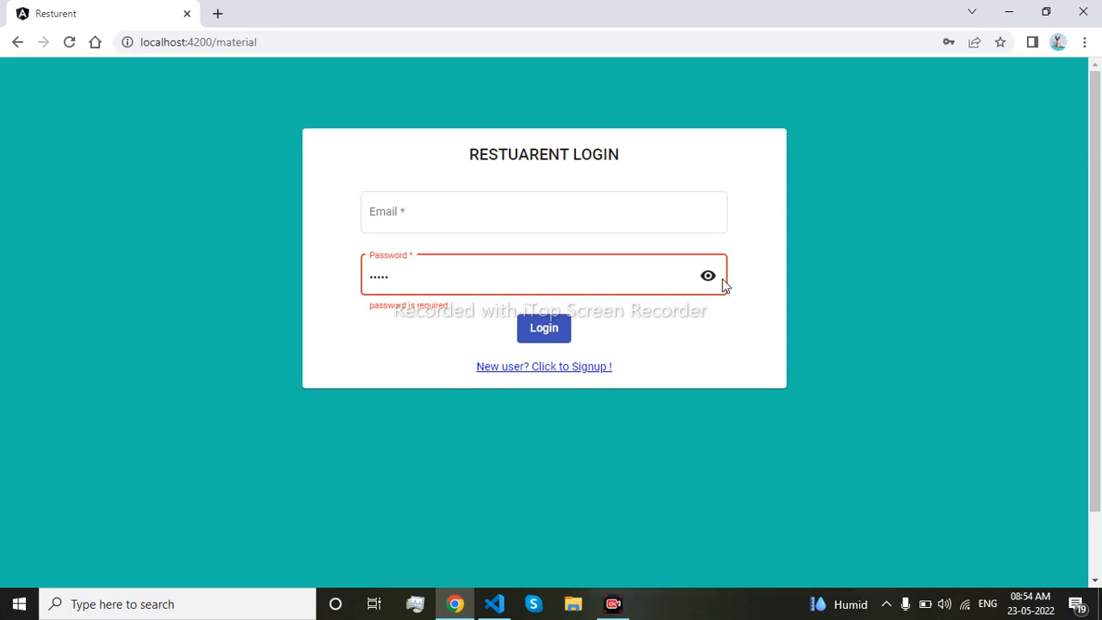
{"action": "mouse_move", "coordinate": [775, 445]}
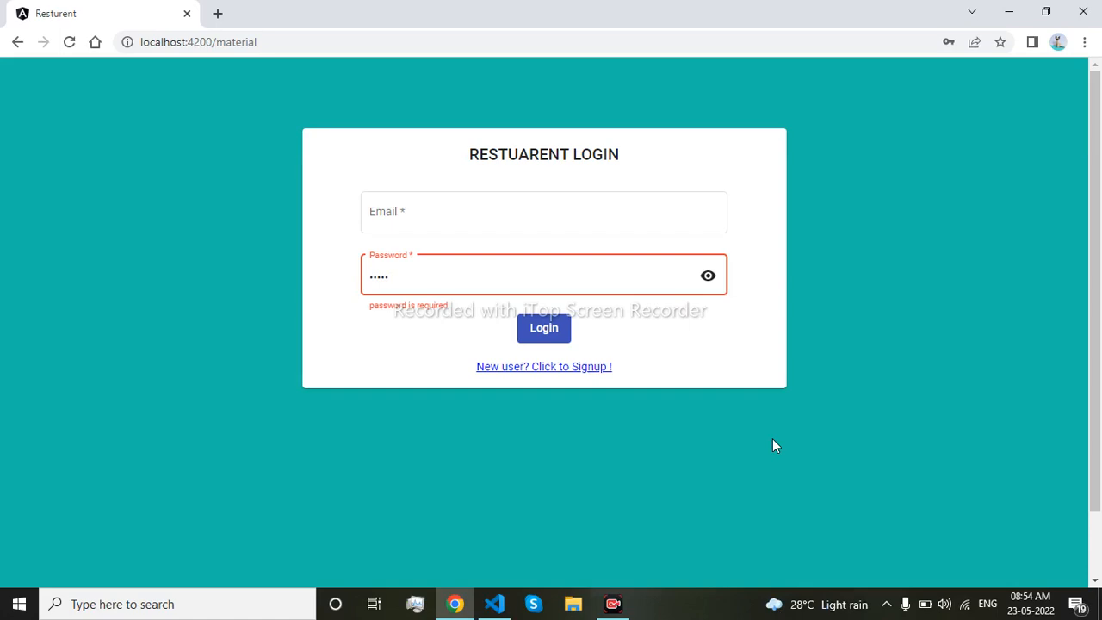
{"action": "left_click", "coordinate": [494, 603]}
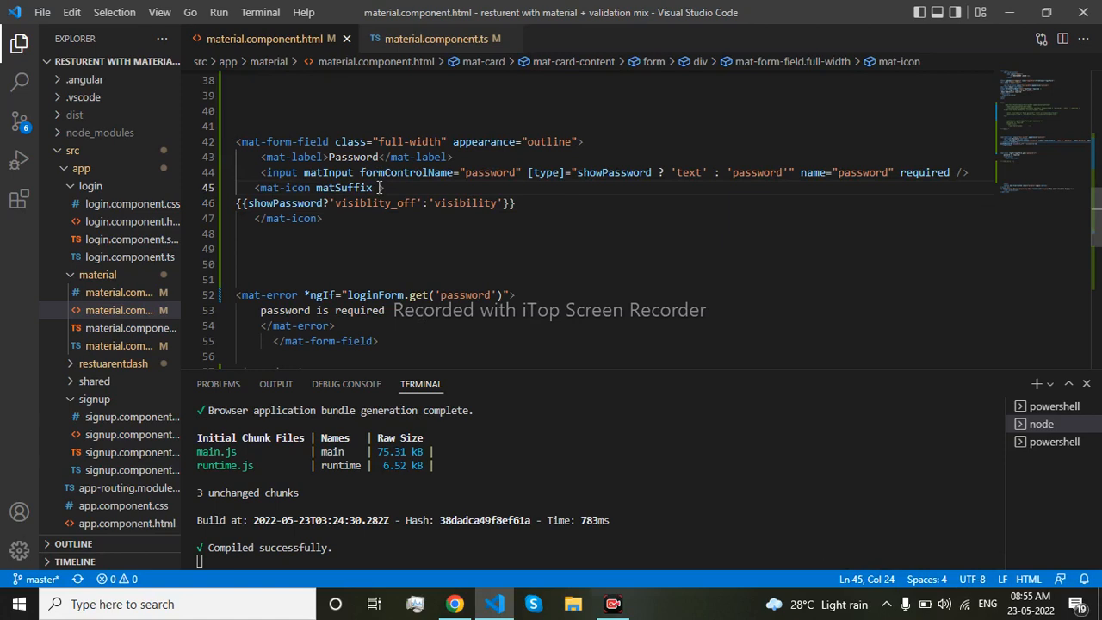
- Add (click)="visibility()" to the mat-icon tag and select the visibility() call
{"action": "type", "text": "(click)=\""}
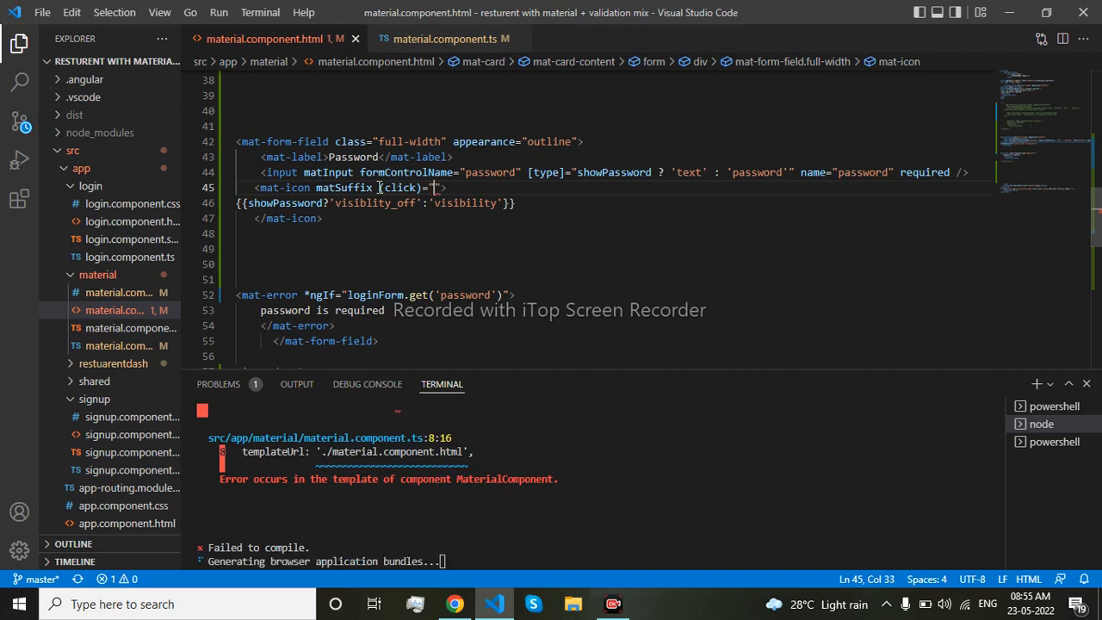
{"action": "type", "text": "visl"}
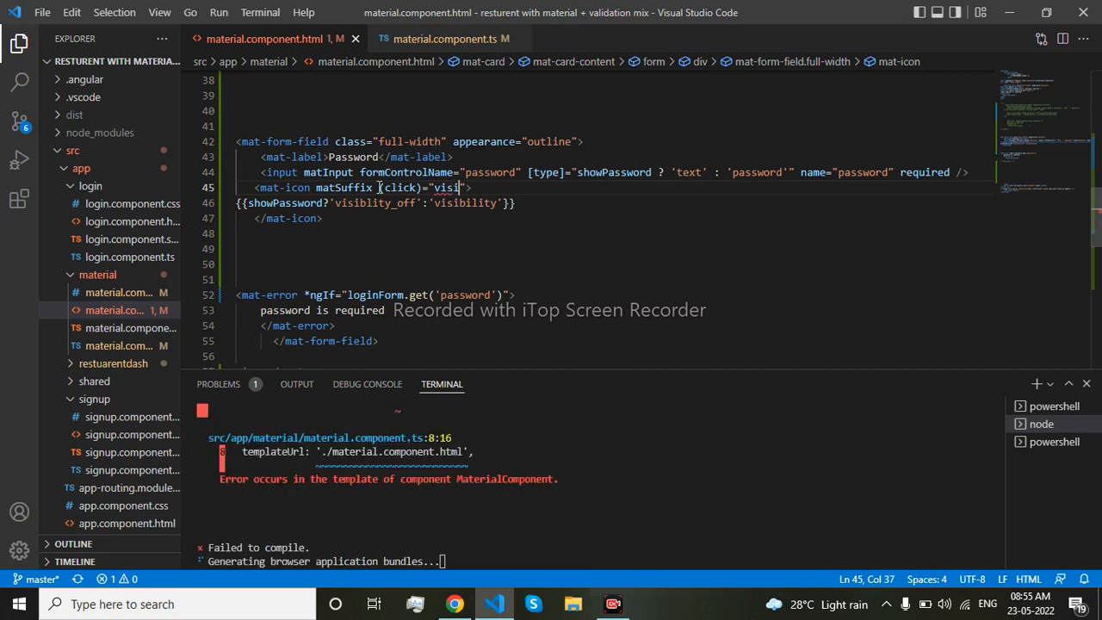
{"action": "type", "text": "bility("}
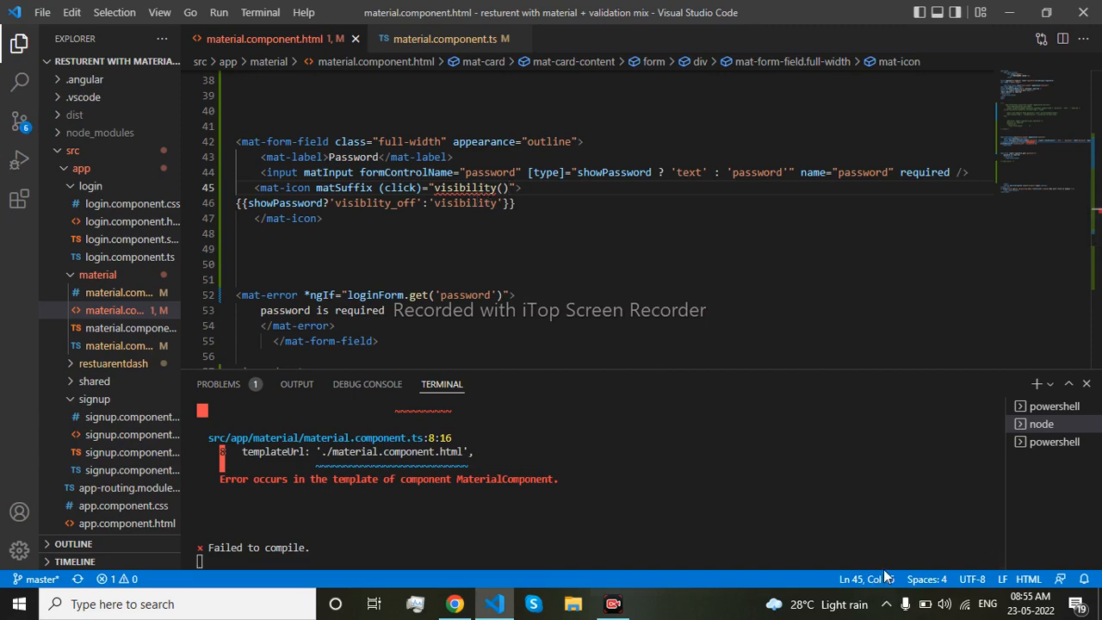
{"action": "left_click", "coordinate": [501, 187]}
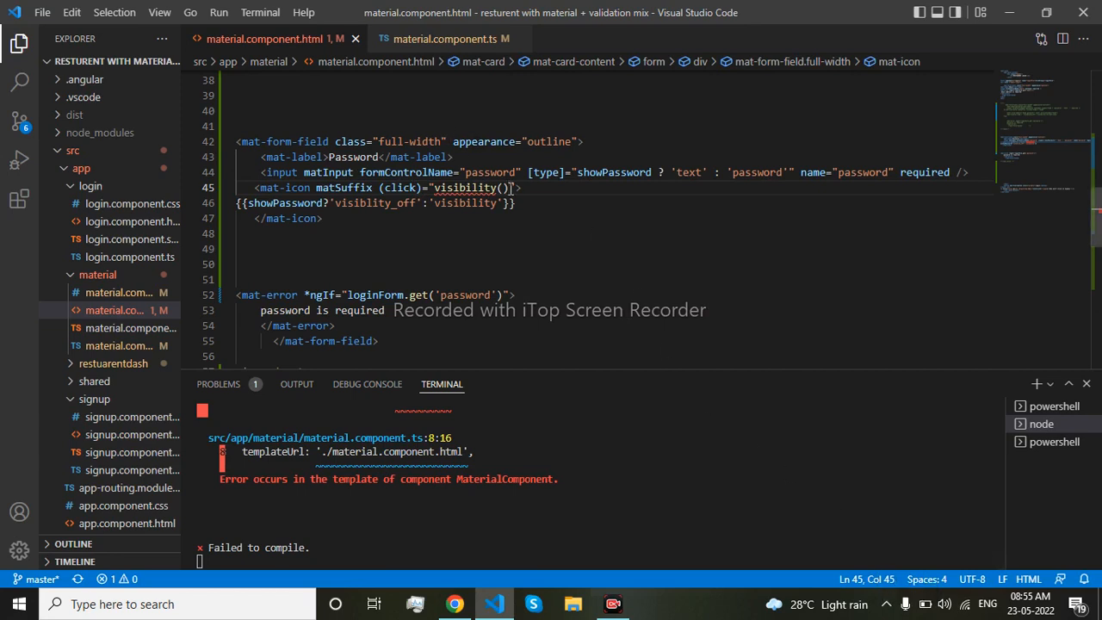
{"action": "double_click", "coordinate": [481, 187]}
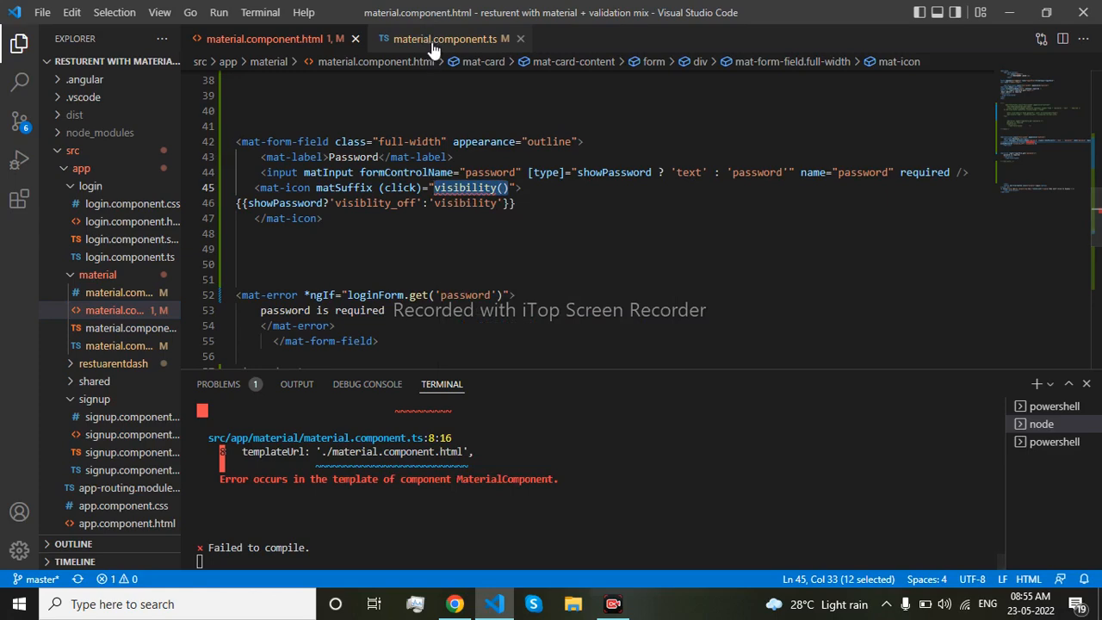
- Paste visibility() as a new method on line 59 of material.component.ts
{"action": "left_click", "coordinate": [446, 38]}
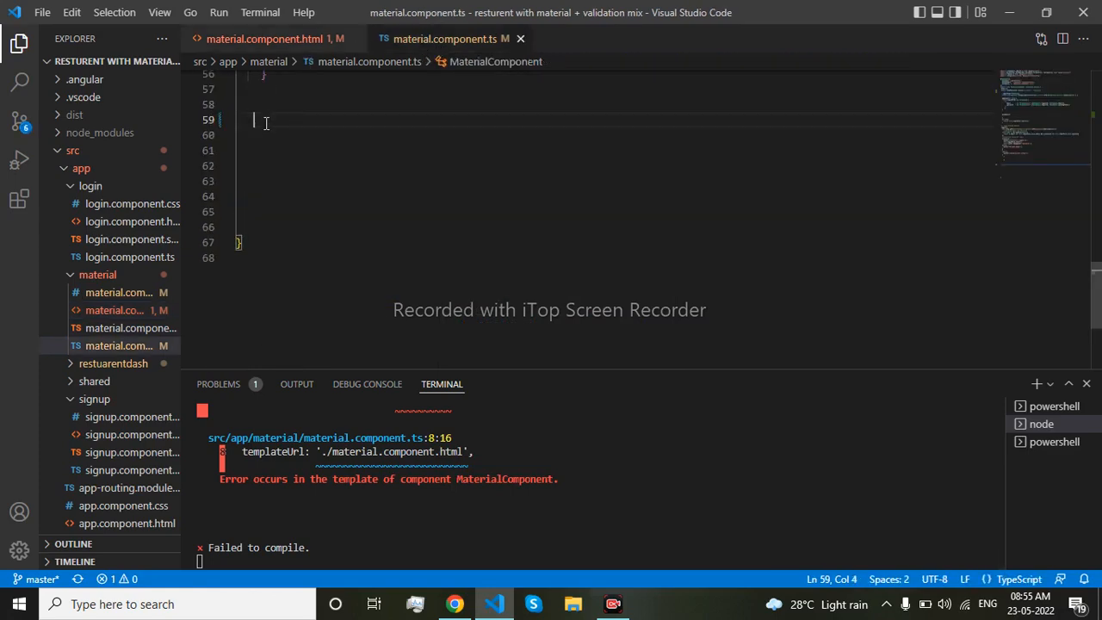
{"action": "right_click", "coordinate": [265, 124]}
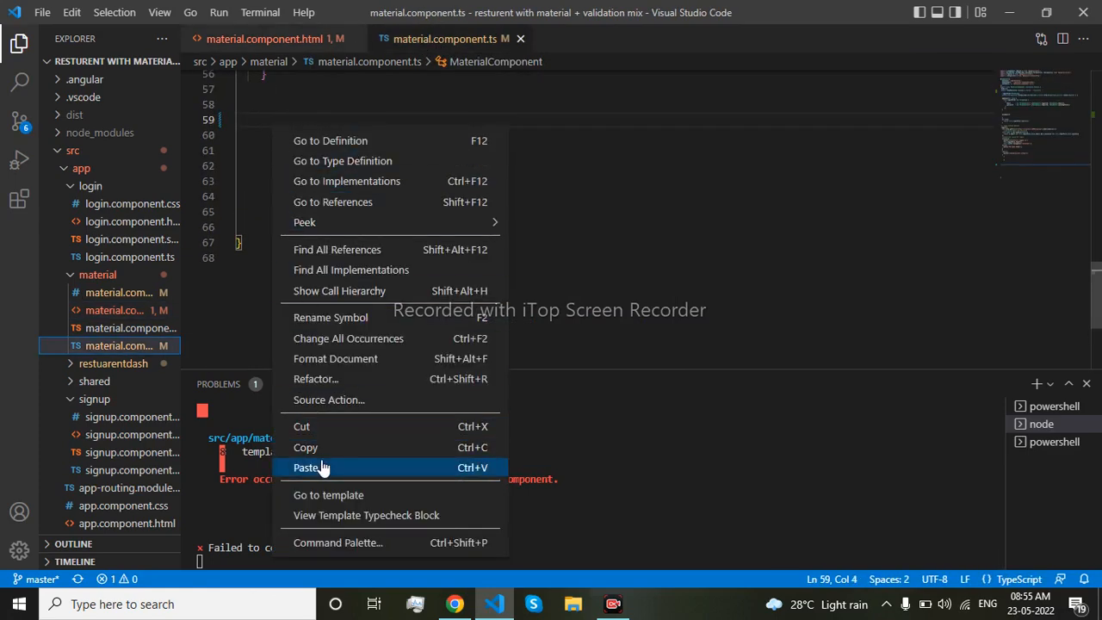
{"action": "left_click", "coordinate": [306, 467]}
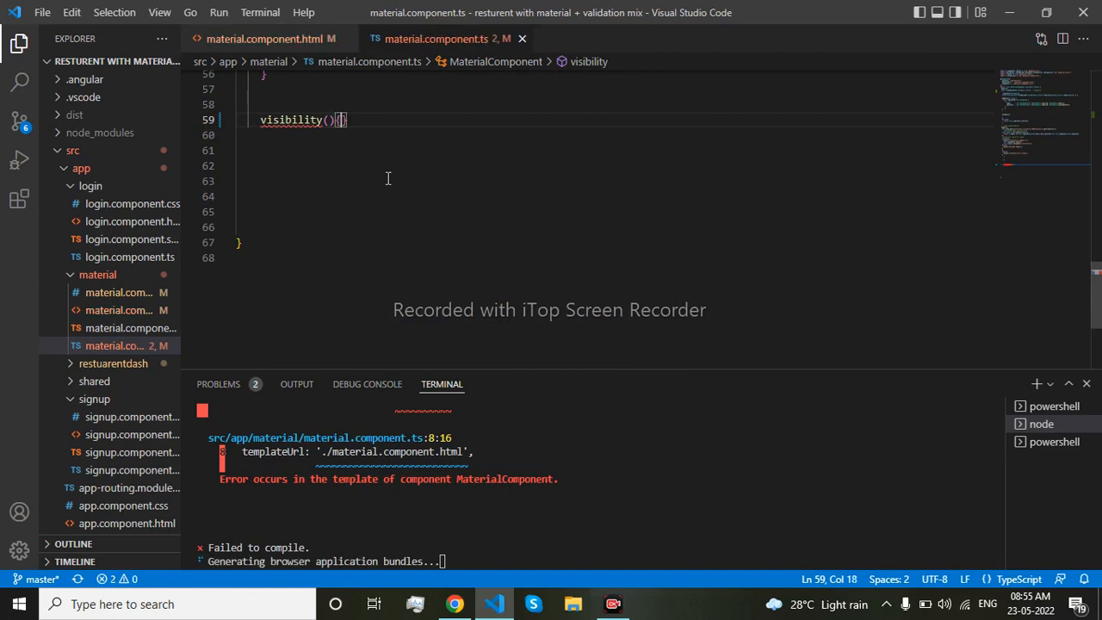
{"action": "key", "text": "Enter"}
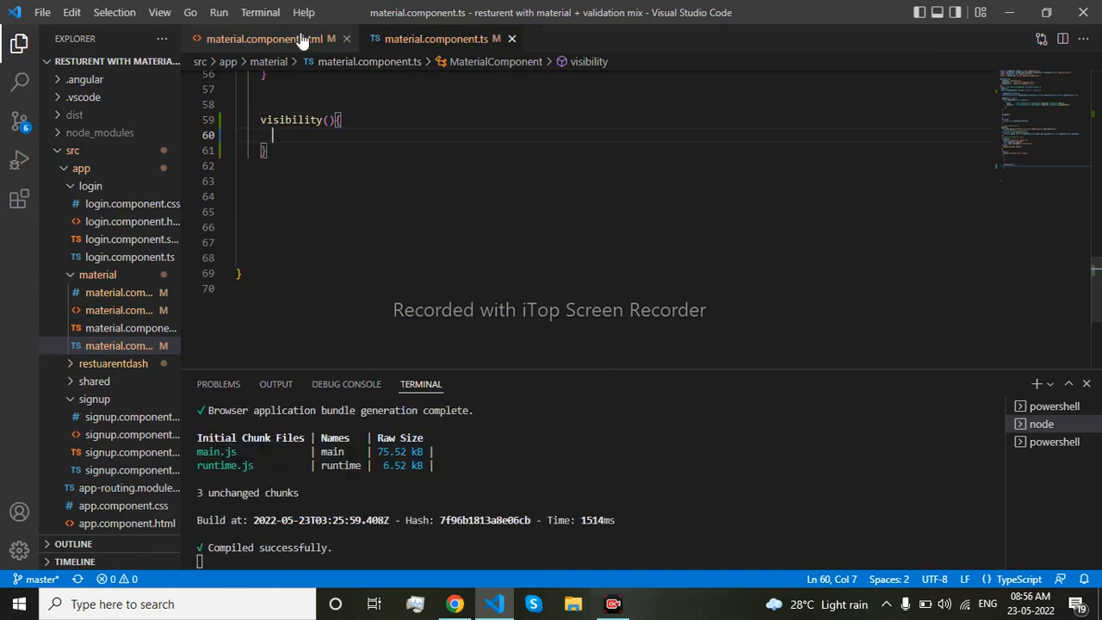
{"action": "left_click", "coordinate": [266, 39]}
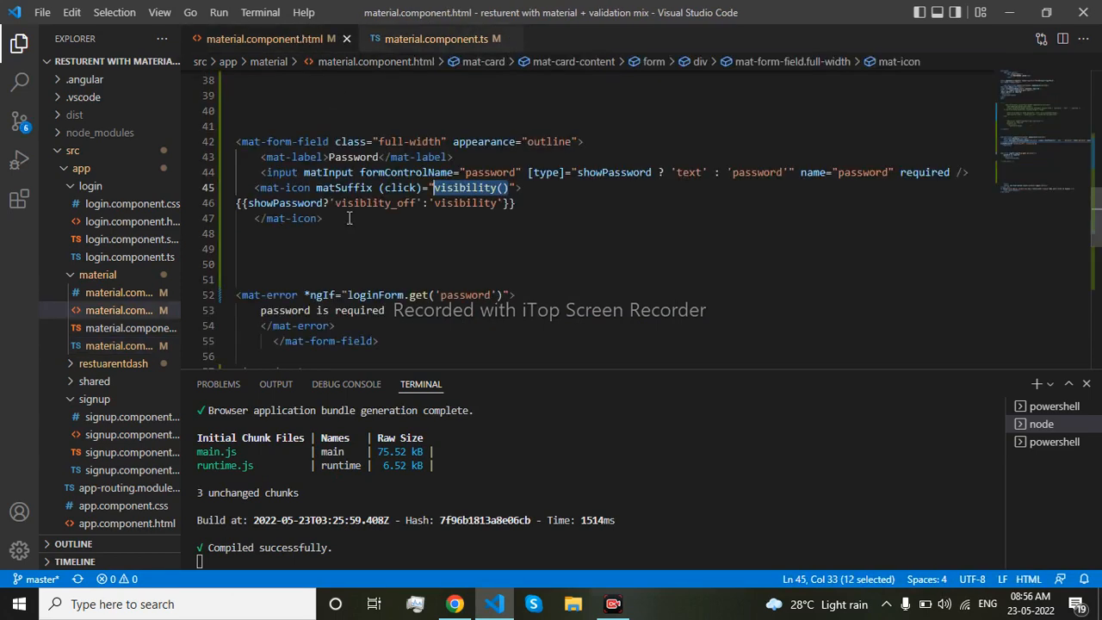
{"action": "left_click", "coordinate": [431, 39]}
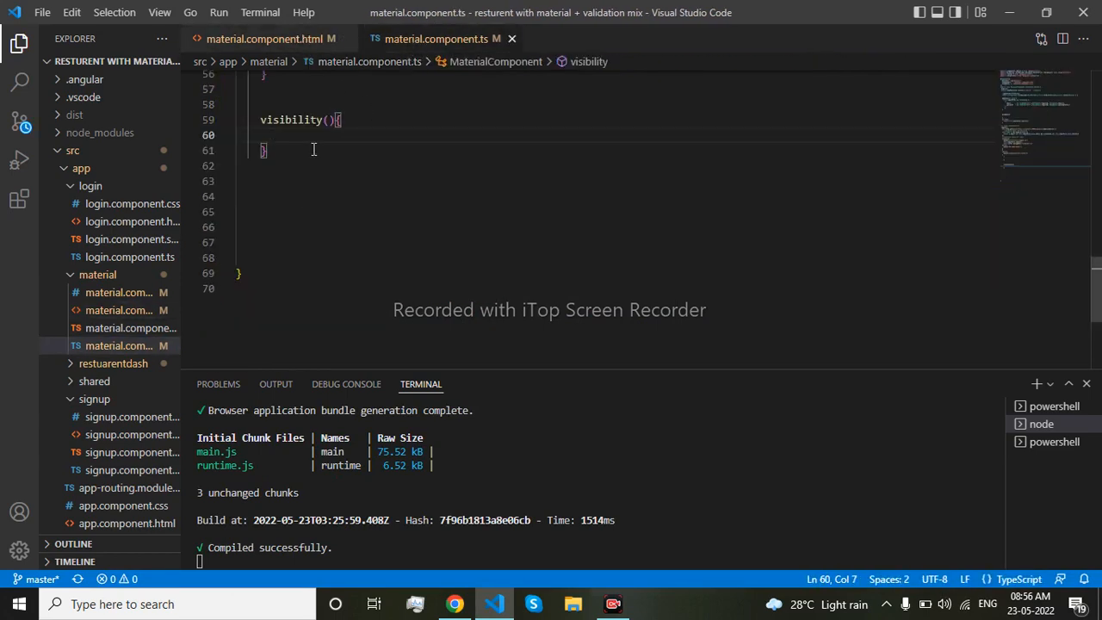
- Write this.showPassword = !this.showPassword inside the visibility() method body
{"action": "type", "text": "this"}
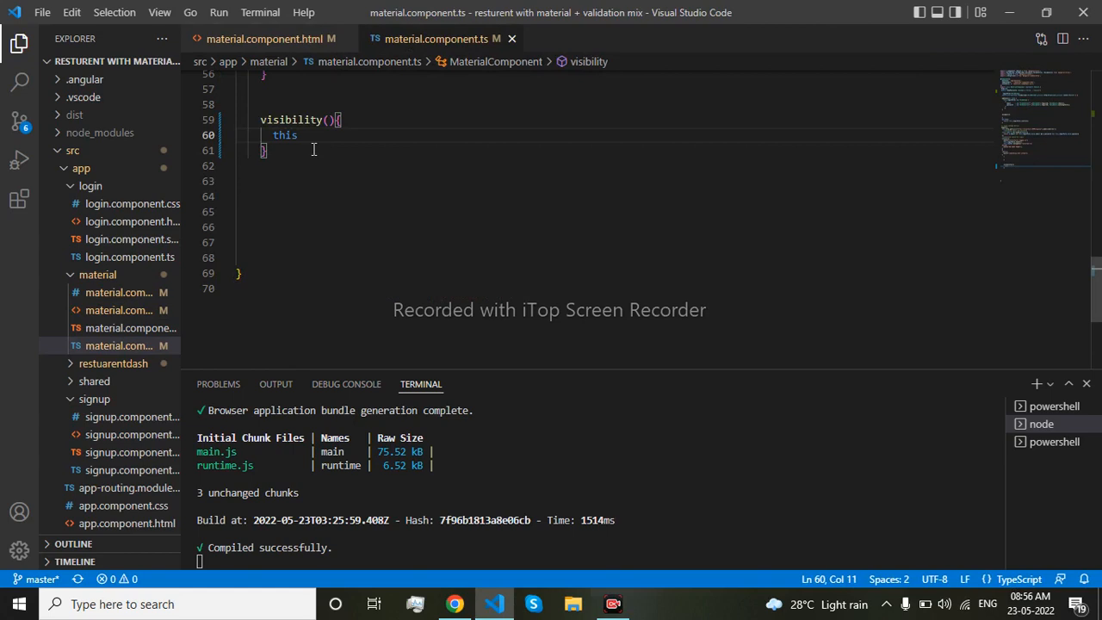
{"action": "type", "text": ".showPassword"}
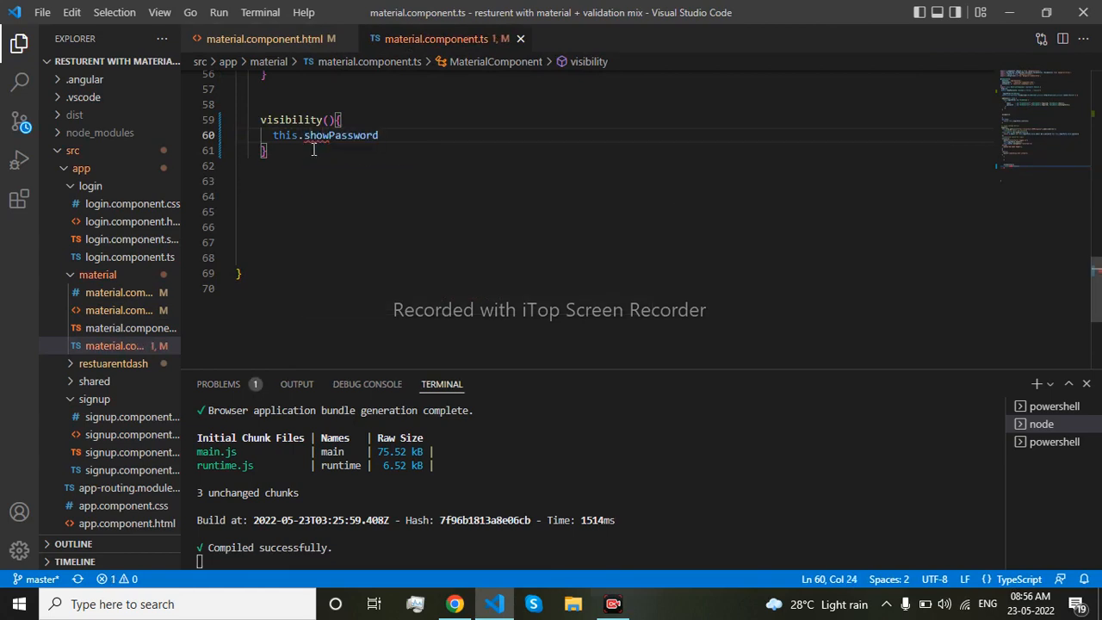
{"action": "type", "text": "="}
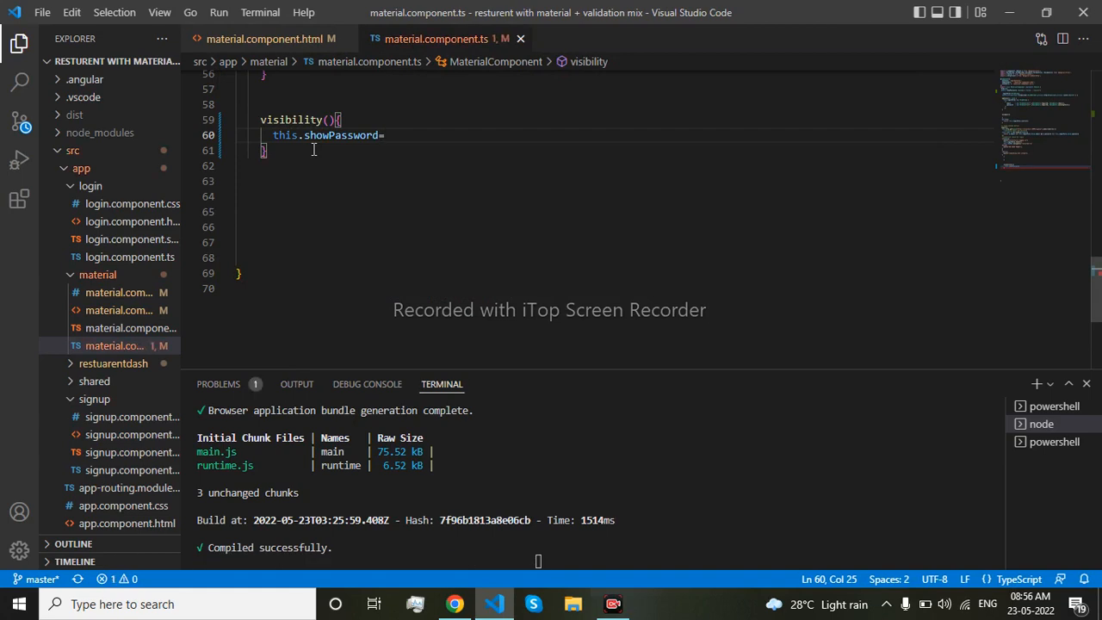
{"action": "type", "text": "!this."}
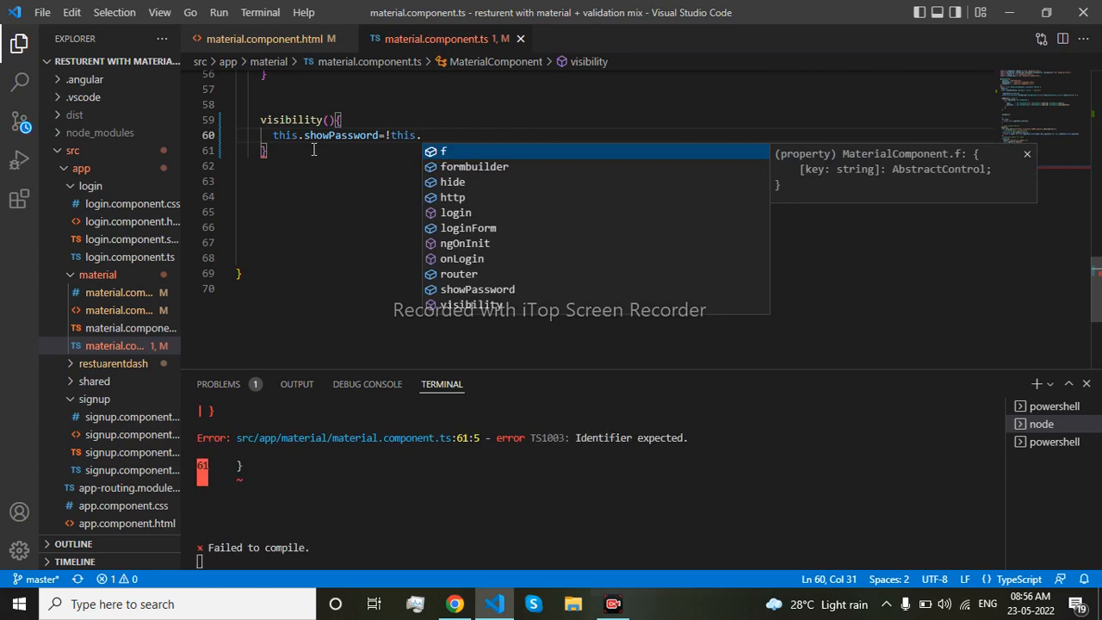
{"action": "type", "text": "showPassword"}
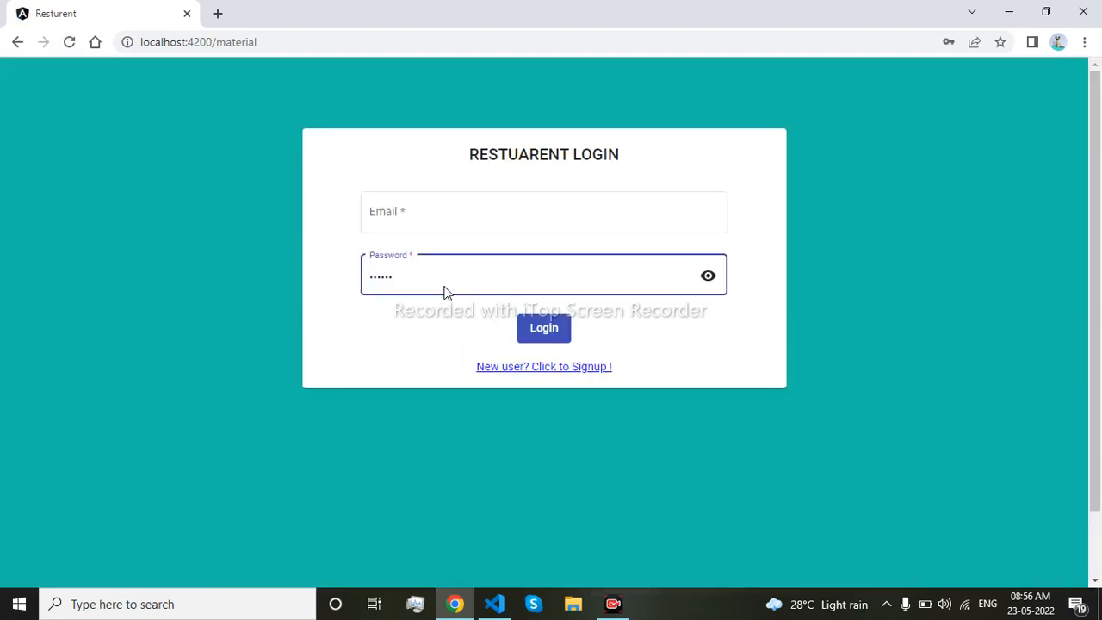
- Type a password, then use the eye icon to show it as plain text and hide it again
{"action": "left_click", "coordinate": [707, 276]}
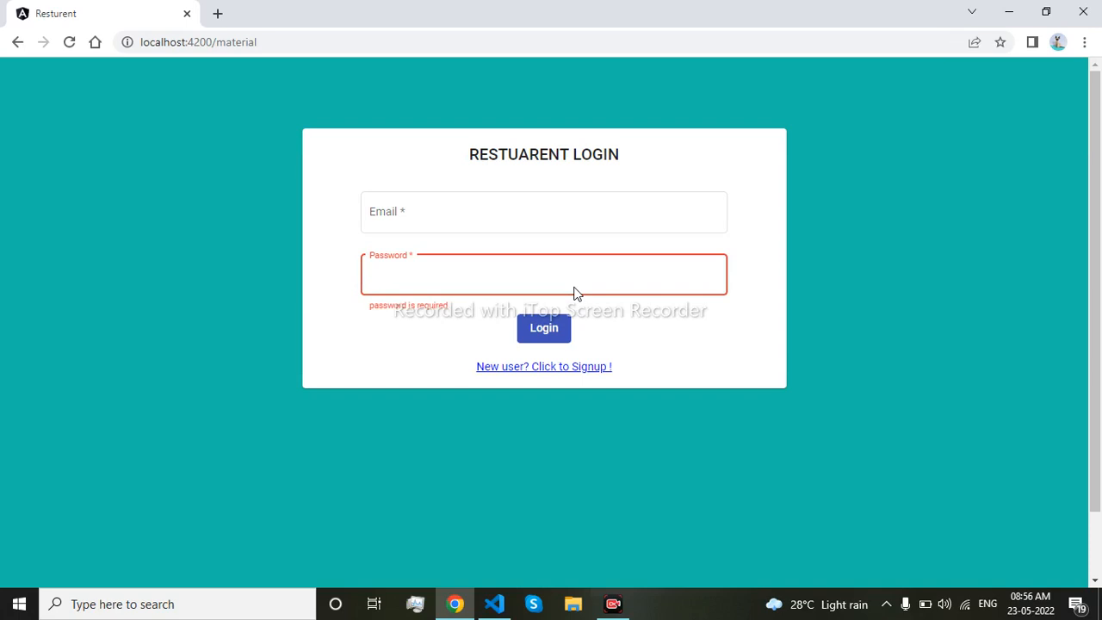
{"action": "type", "text": "fdfdd"}
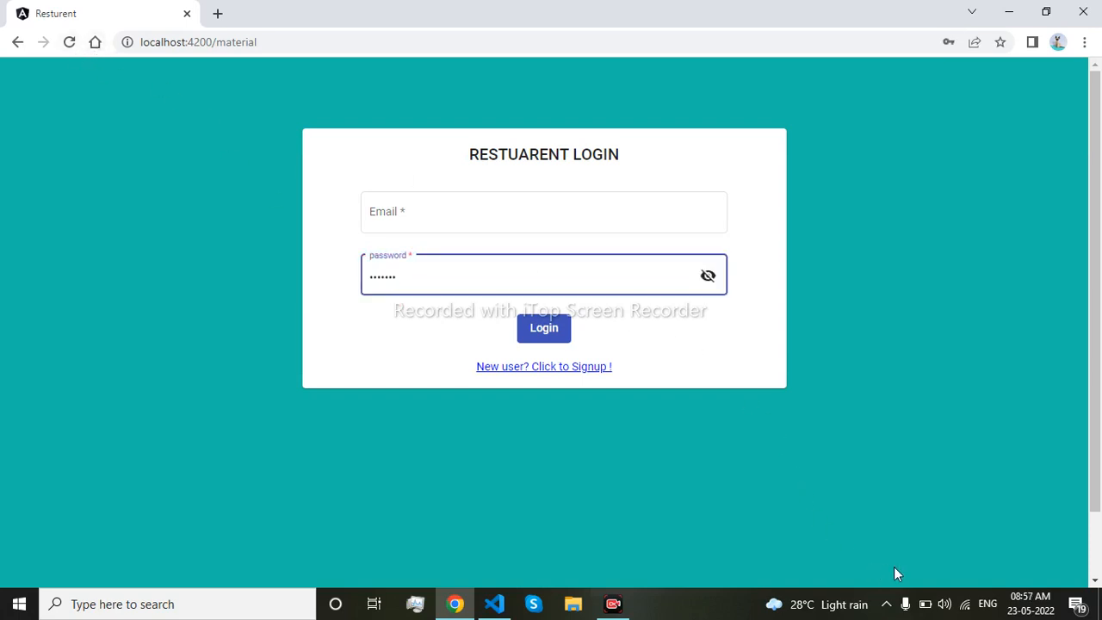
{"action": "left_click", "coordinate": [707, 275]}
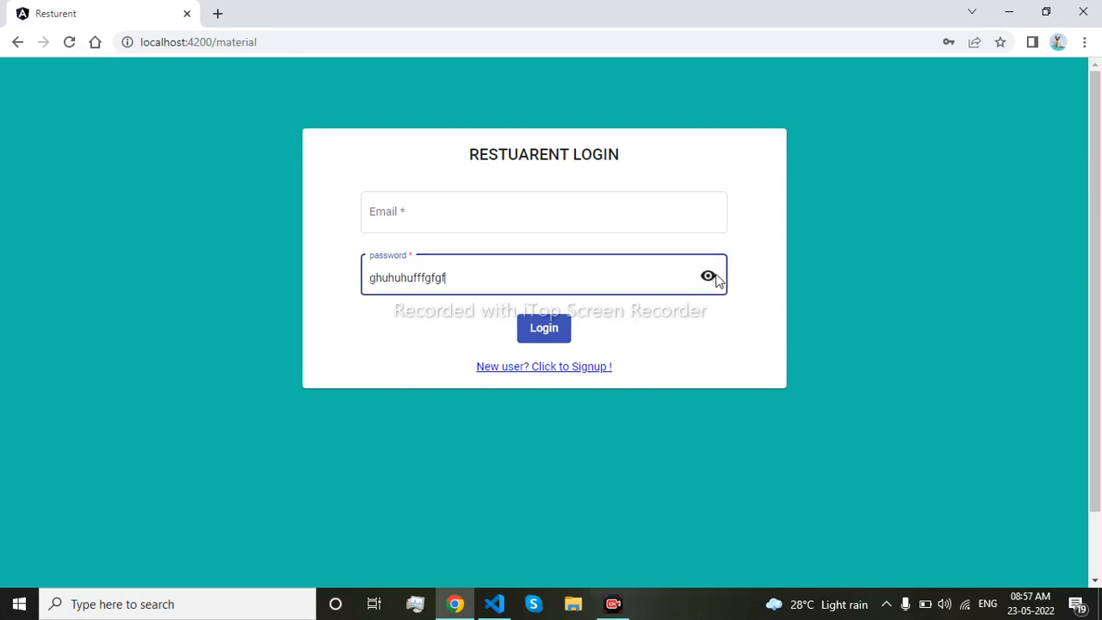
{"action": "type", "text": "fgf"}
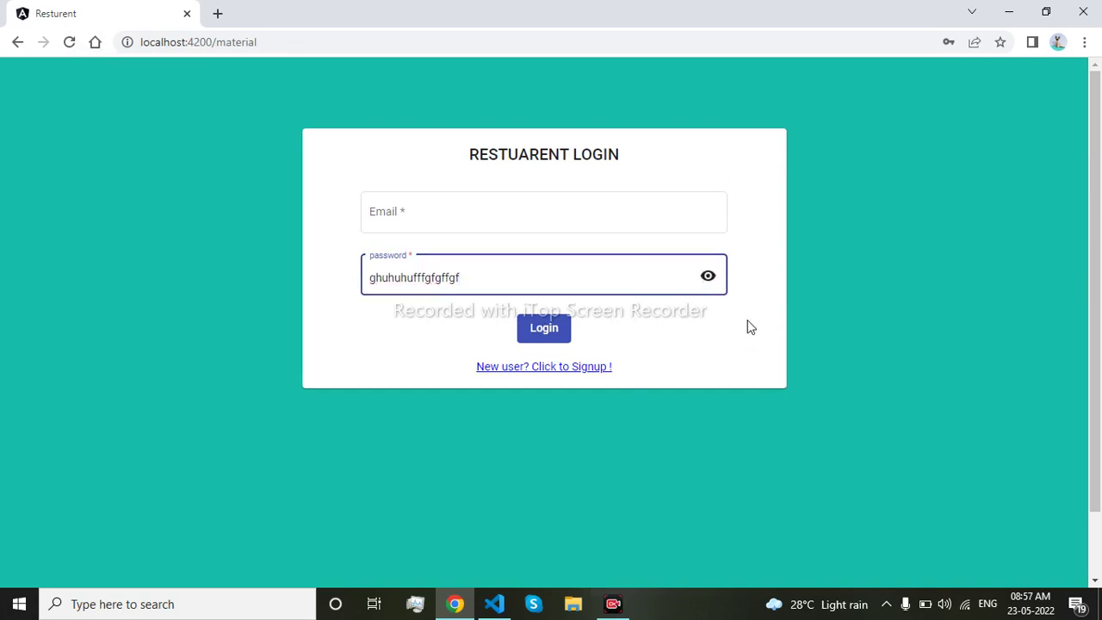
{"action": "left_click", "coordinate": [706, 275]}
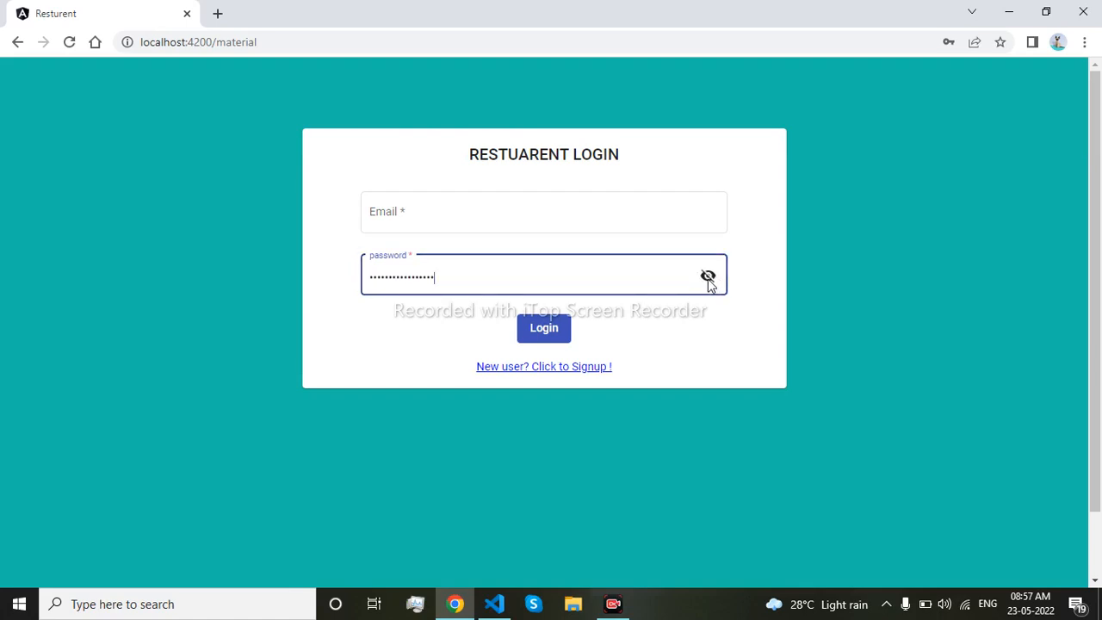
{"action": "mouse_move", "coordinate": [730, 359]}
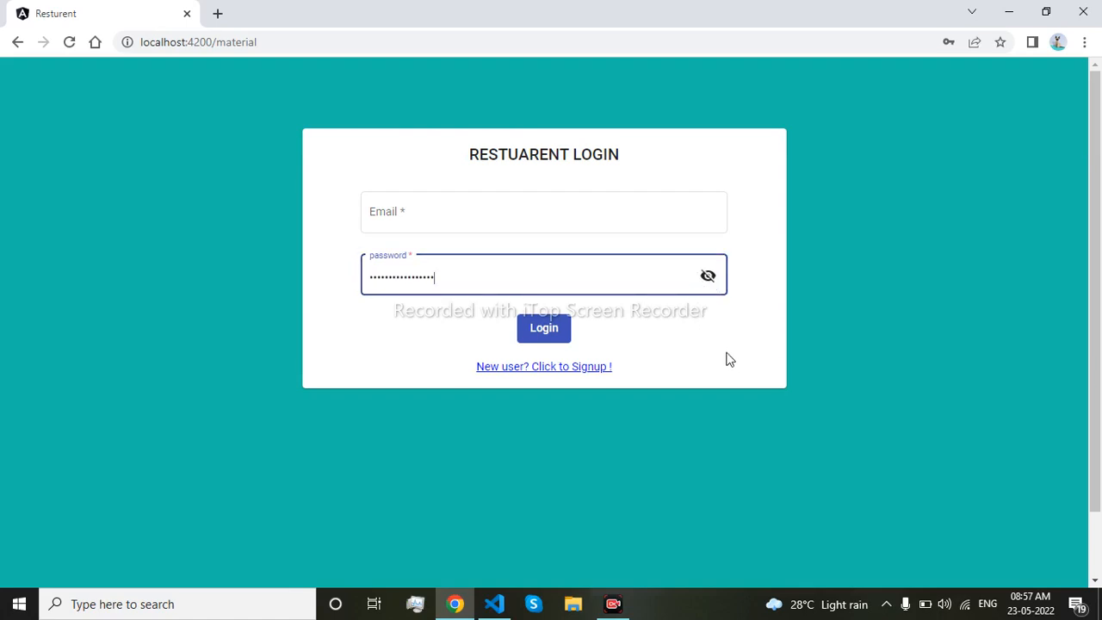